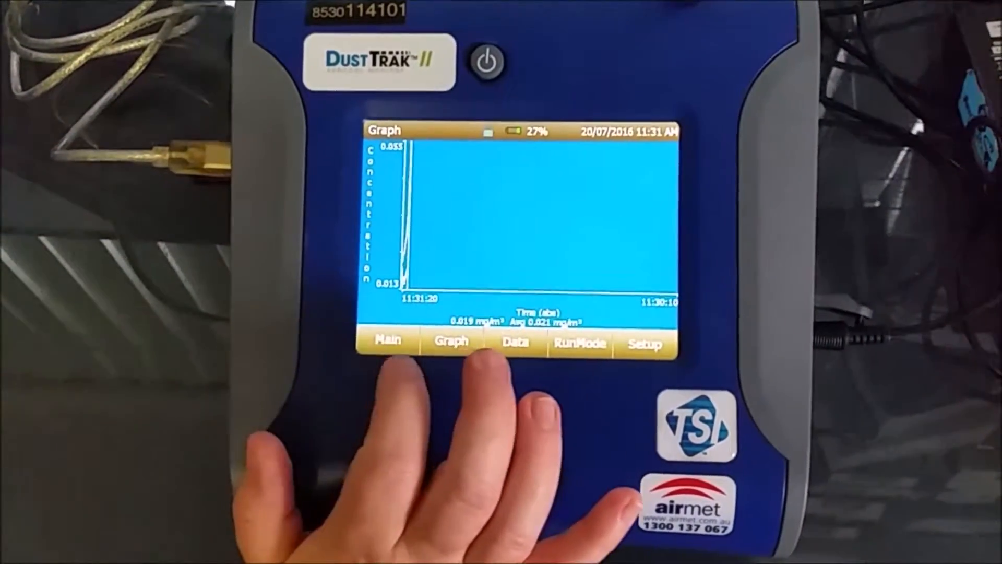
# Step: Set the manual log interval to 10 minutes 0 seconds and save it
pyautogui.click(387, 340)
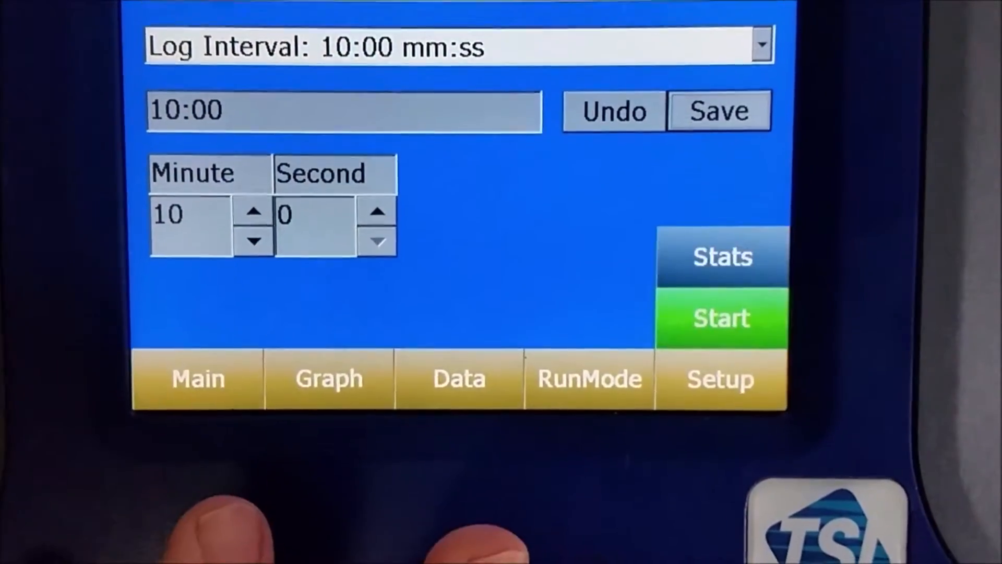
pyautogui.click(588, 378)
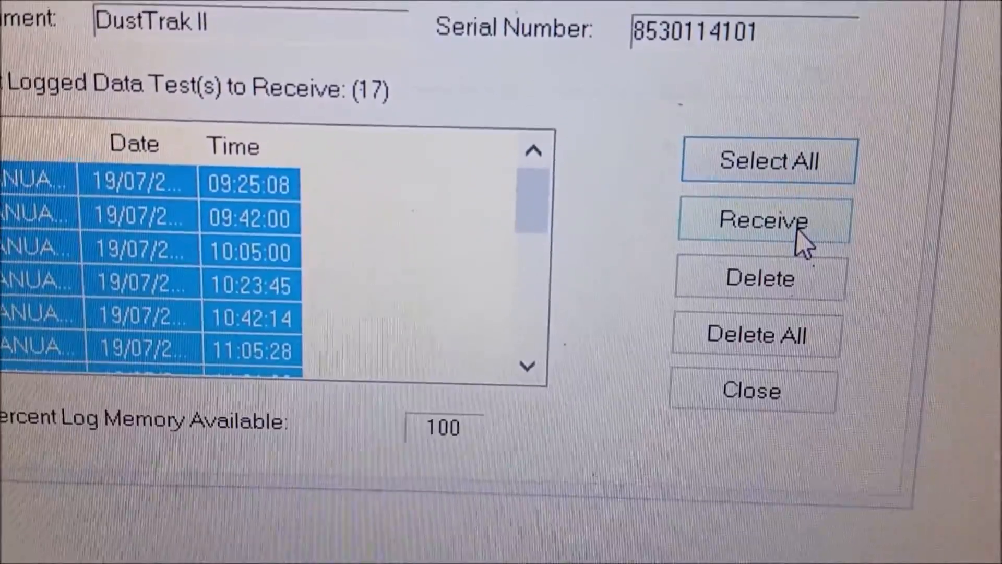
# Step: Receive all 17 selected logged tests from the DustTrak II, starting with MANUAL_003
pyautogui.click(764, 220)
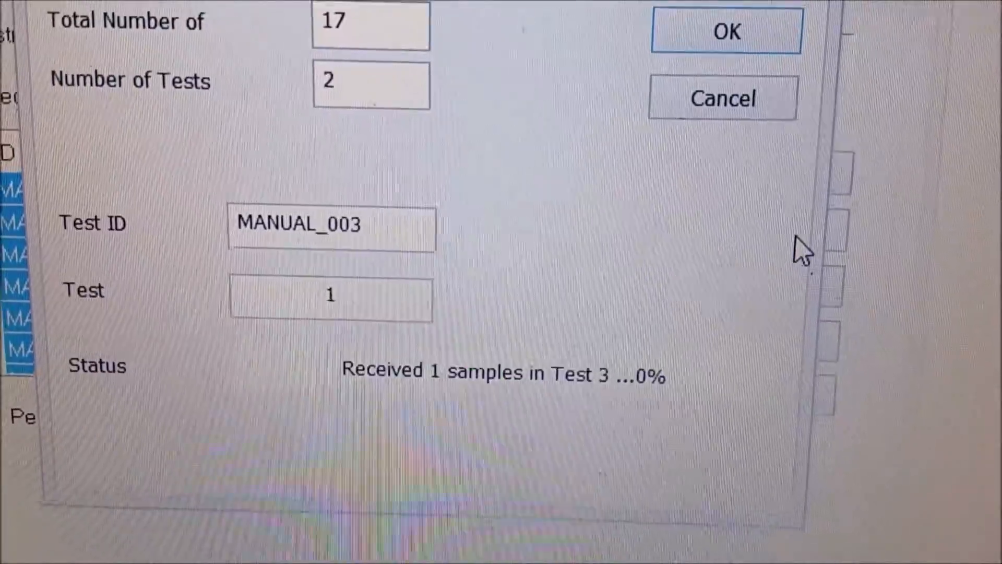